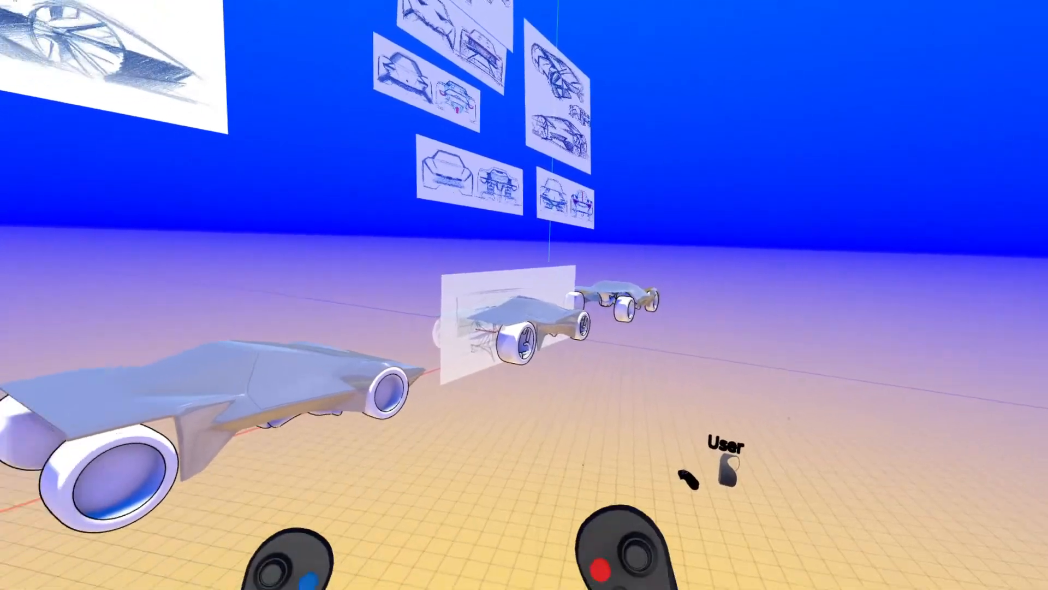
mouse_move(524, 294)
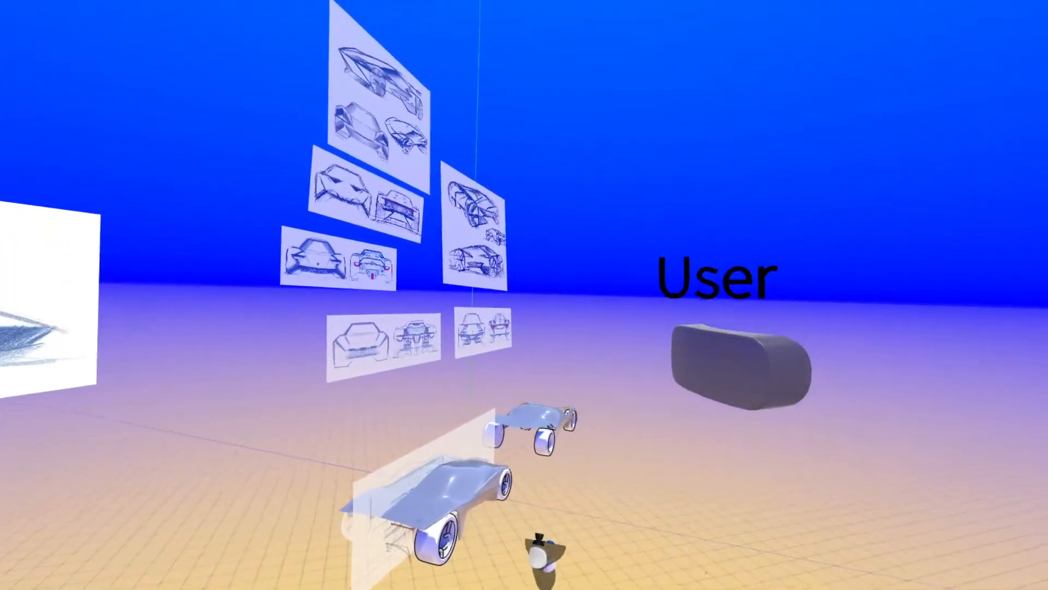
mouse_move(524, 294)
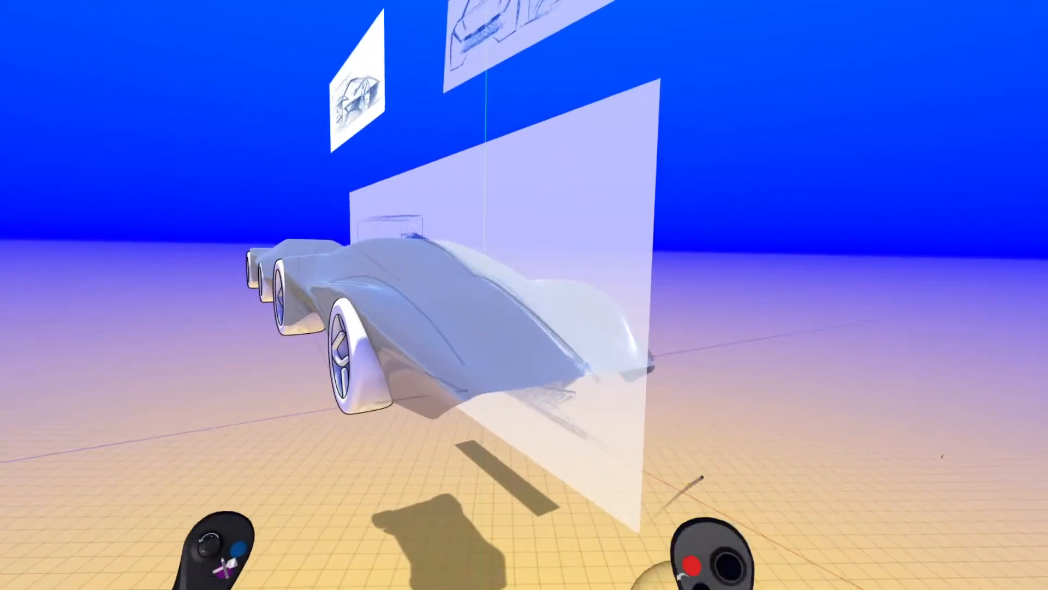
mouse_move(524, 295)
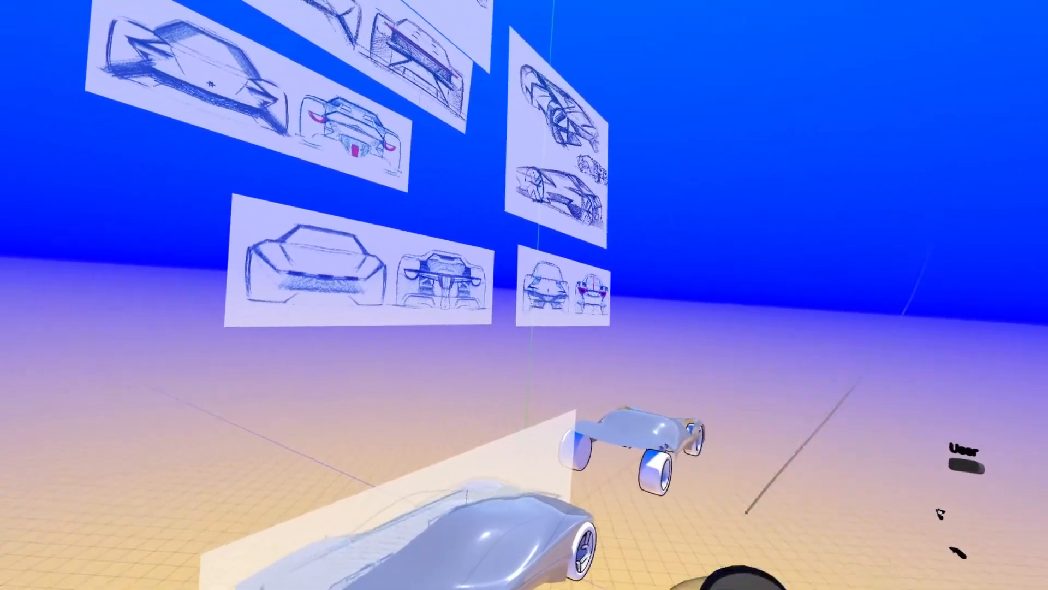
mouse_move(524, 295)
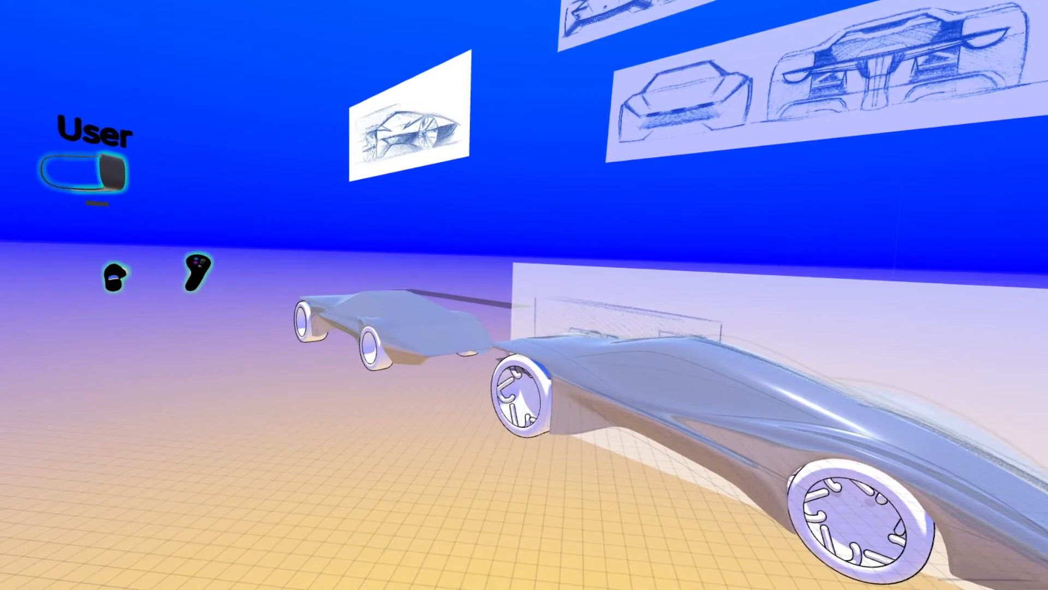
mouse_move(524, 295)
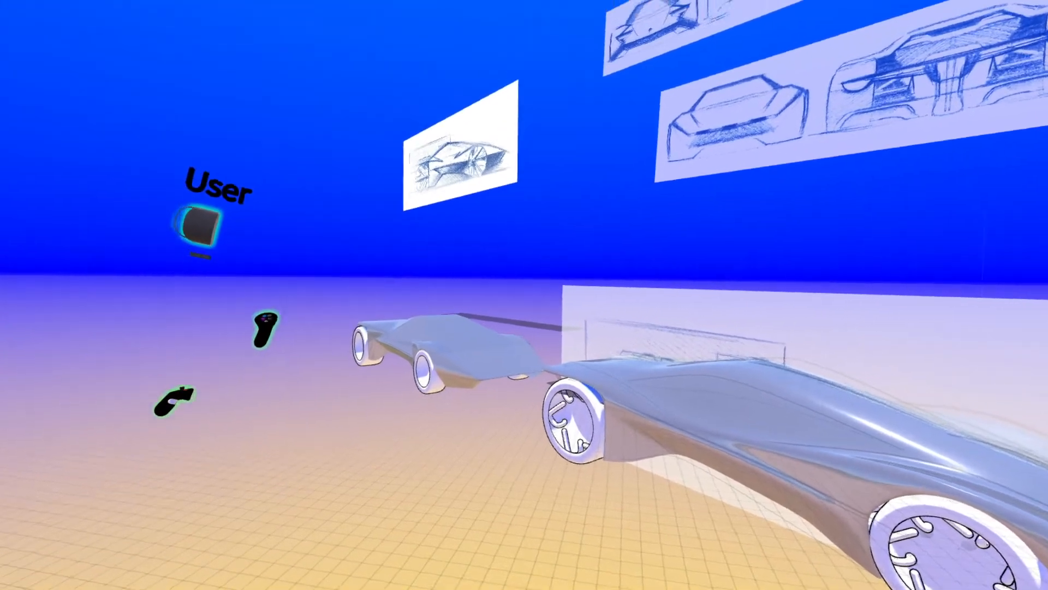